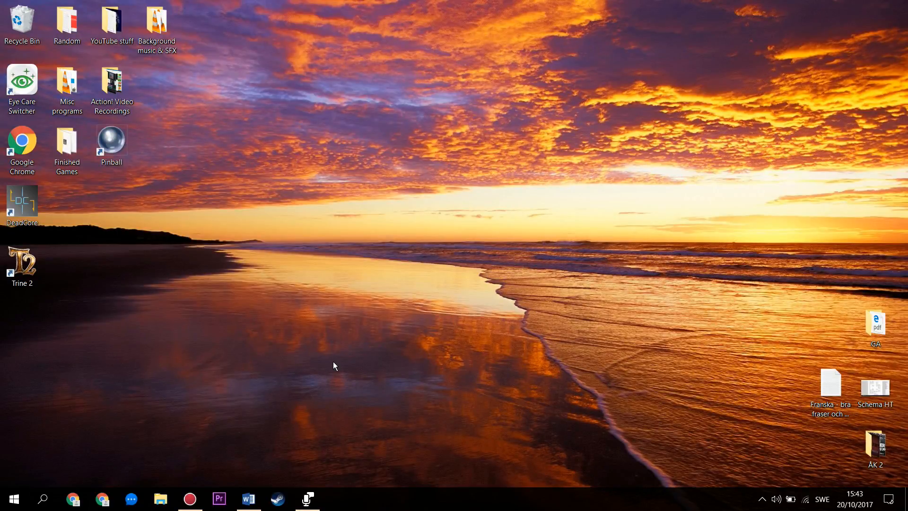
mouse_move(415, 36)
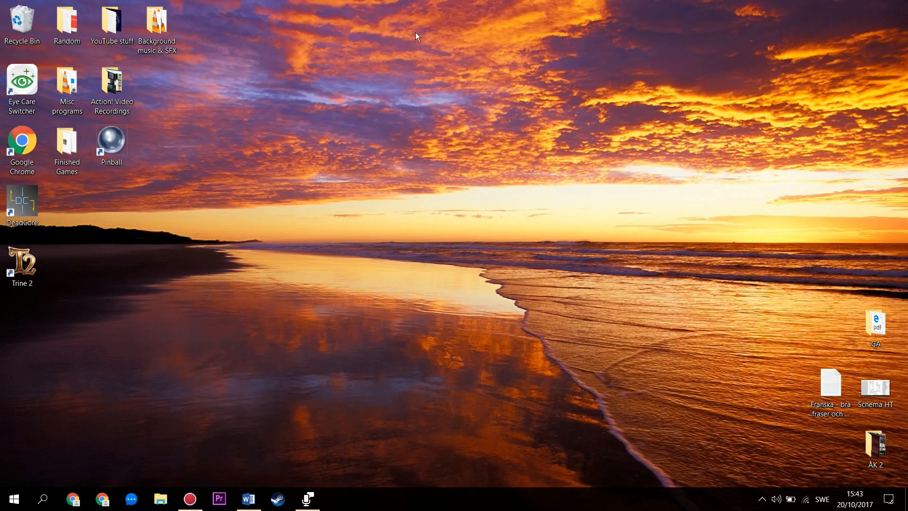
mouse_move(395, 248)
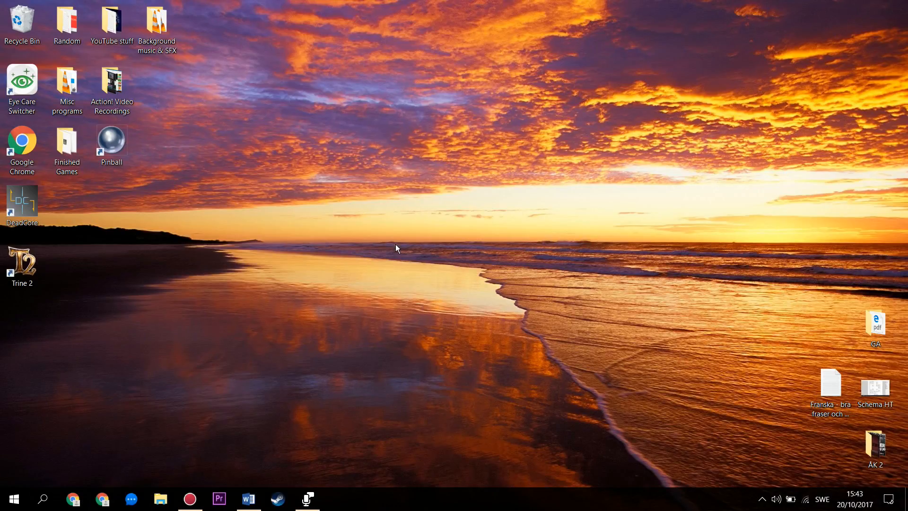
mouse_move(340, 348)
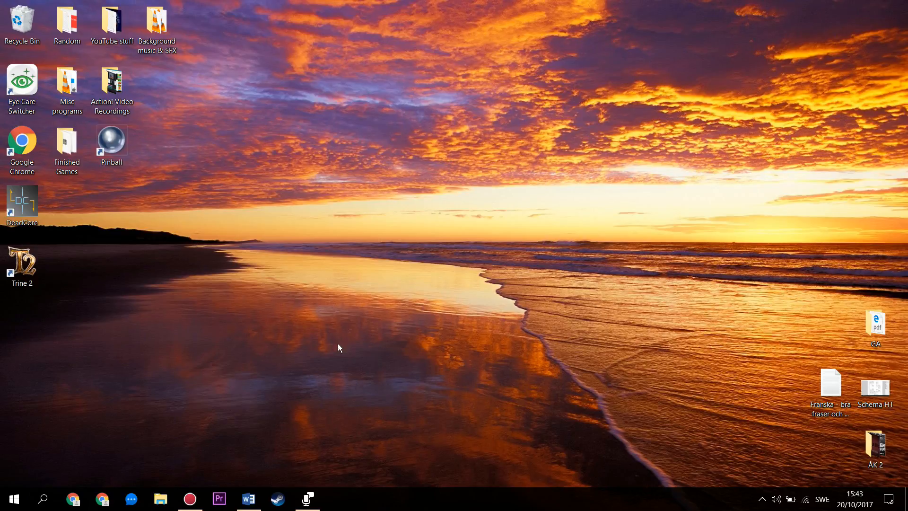
- Search automatically for an updated ASUS Touchpad driver via Device Manager
right_click(18, 496)
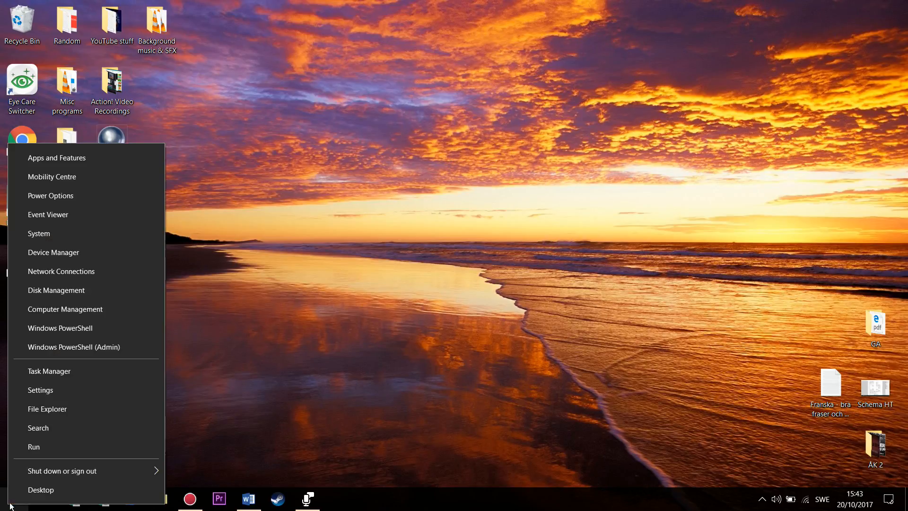
mouse_move(44, 259)
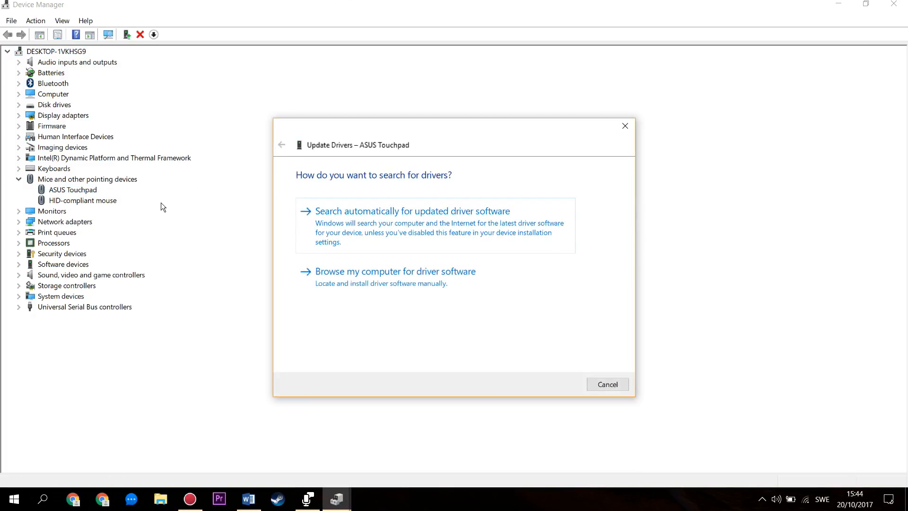
left_click(412, 211)
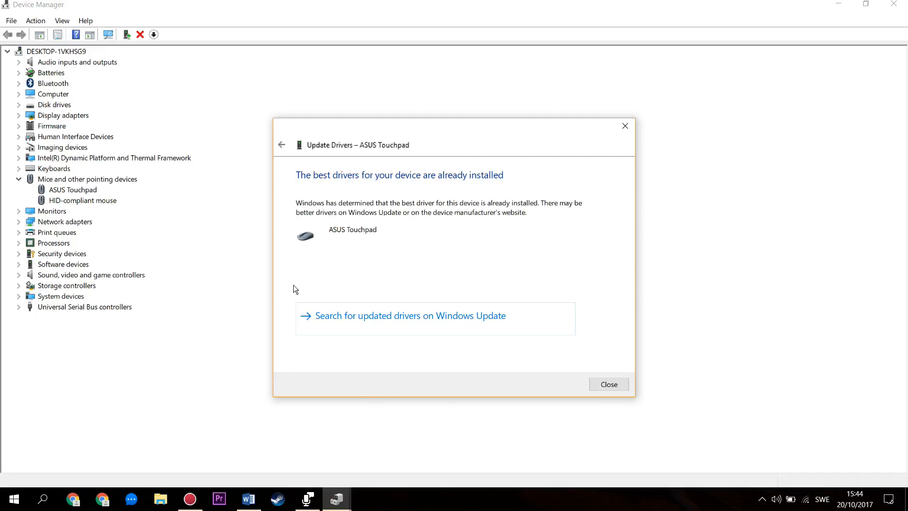
mouse_move(355, 206)
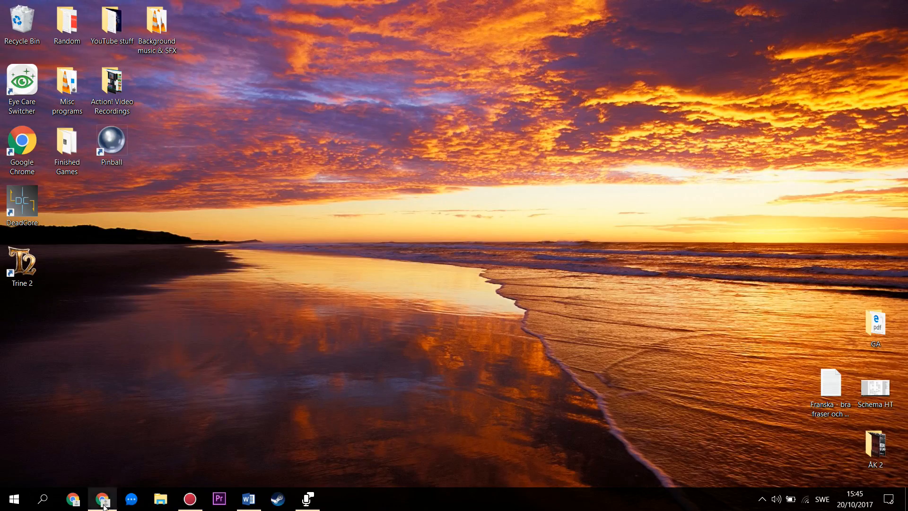
- Search 'asus k501ux drivers' in Chrome and download the ASUS Smart Gesture TouchPad driver V4.0.9
left_click(102, 499)
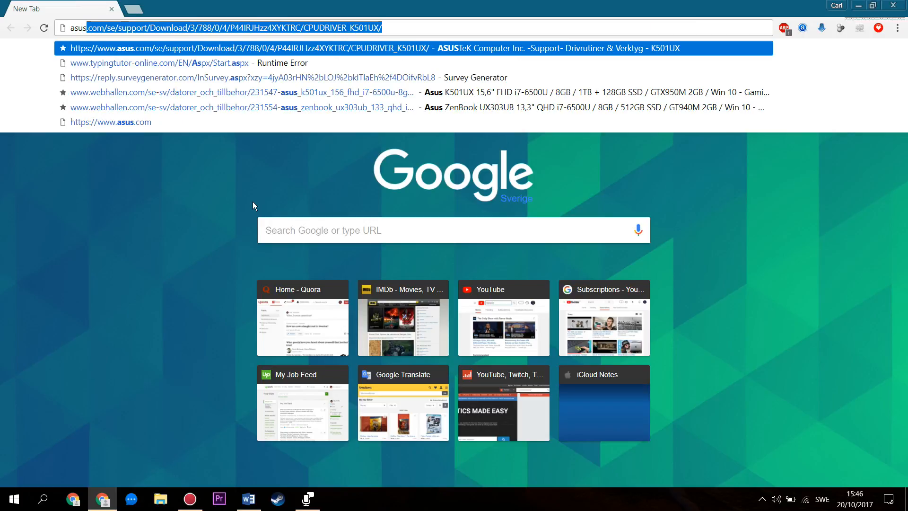
type("asus k501ux drivers")
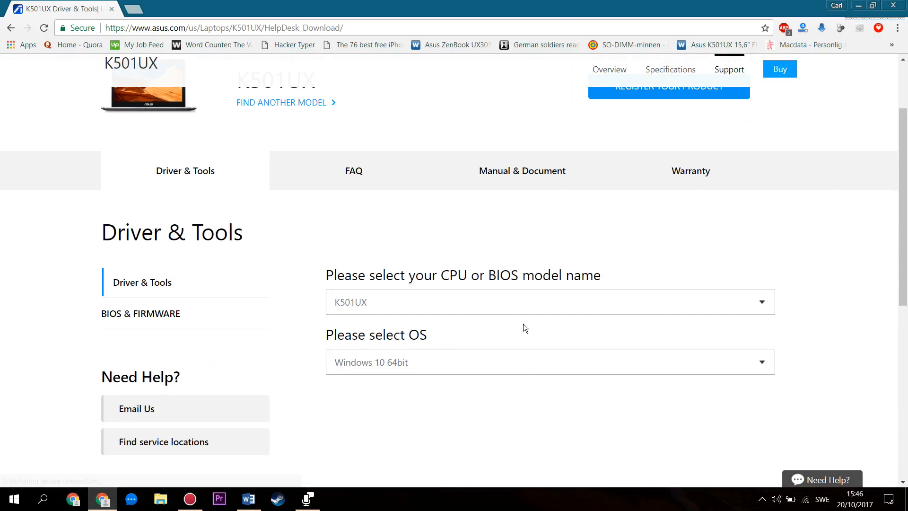
scroll("down", 3)
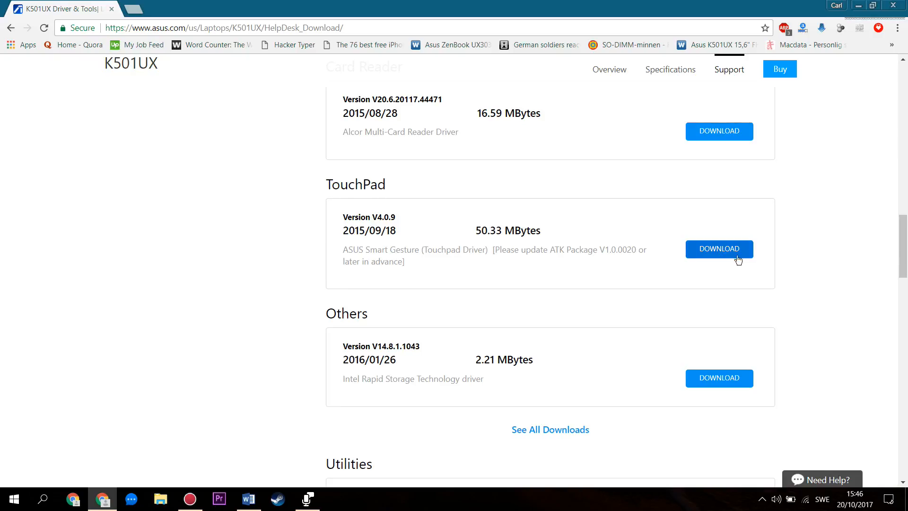
left_click(720, 249)
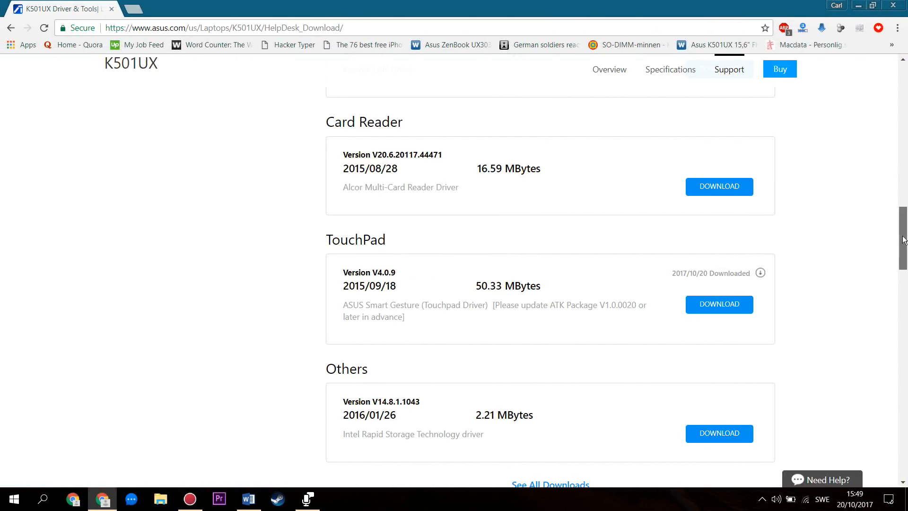
- Reopen Device Manager beside the half-width K501UX driver page, then close it
scroll("up", 3)
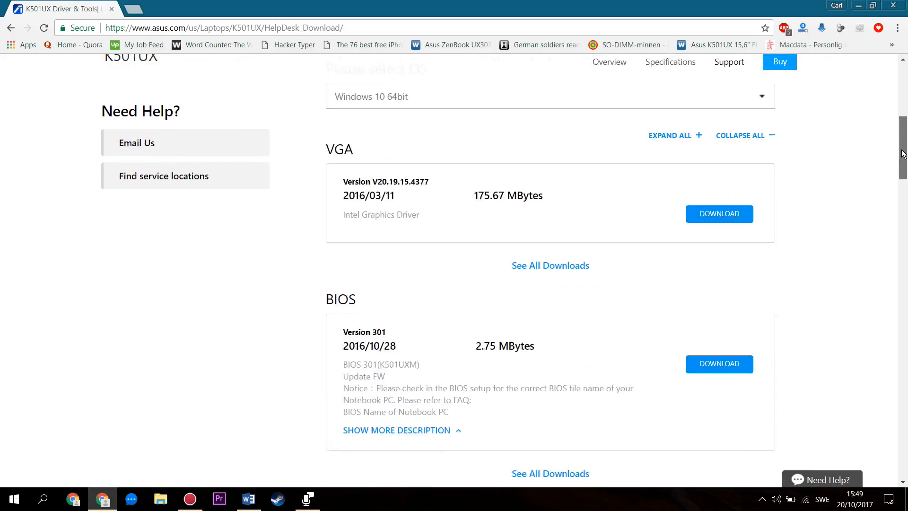
scroll("down", 3)
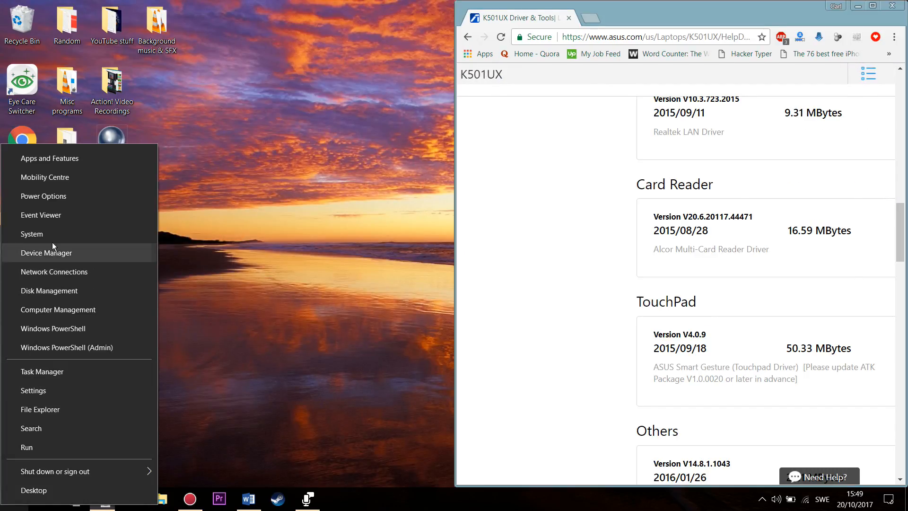
left_click(7, 497)
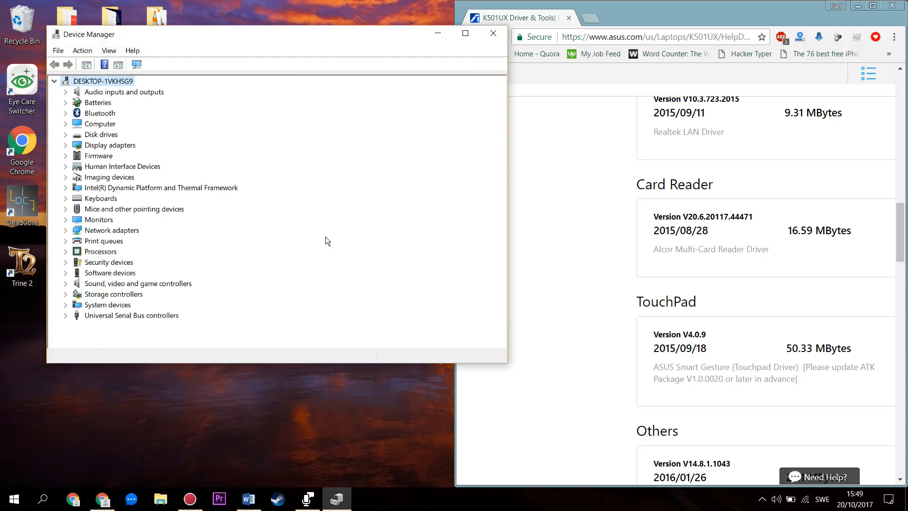
left_click(65, 209)
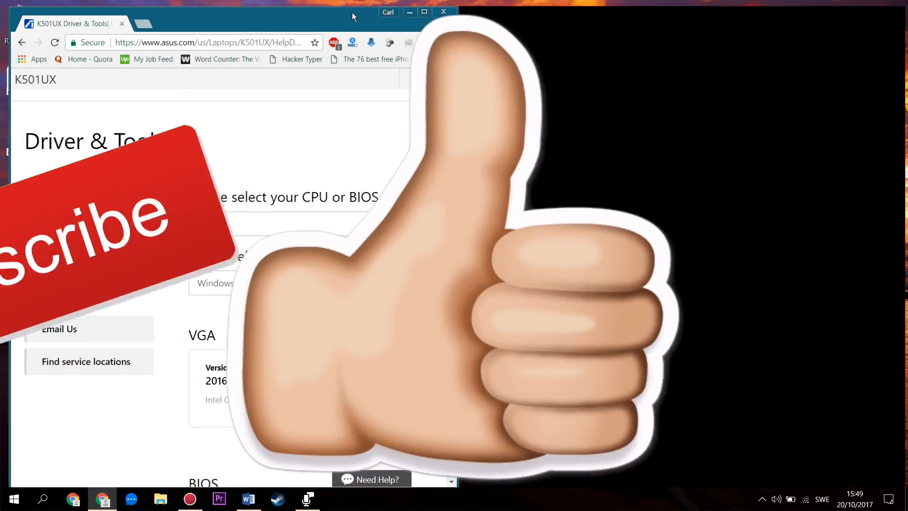
- Minimize the Chrome window to reveal the desktop
left_click(444, 12)
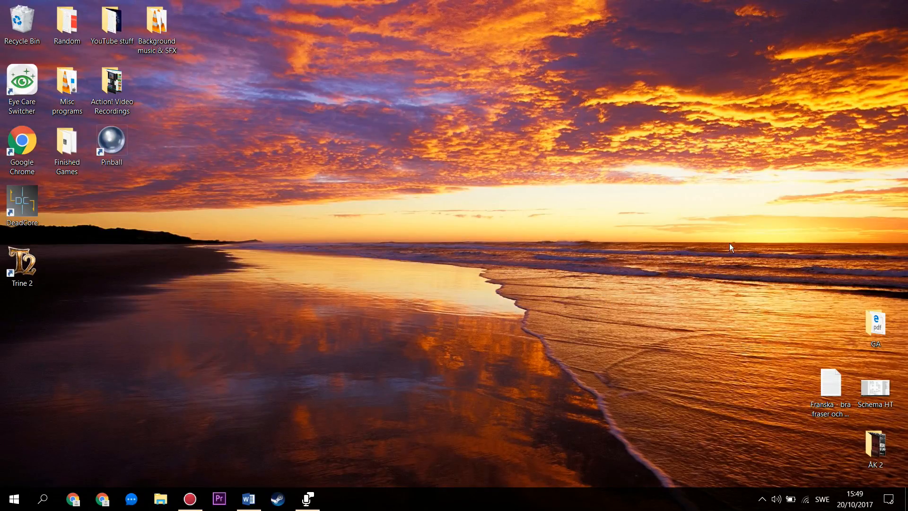
mouse_move(181, 411)
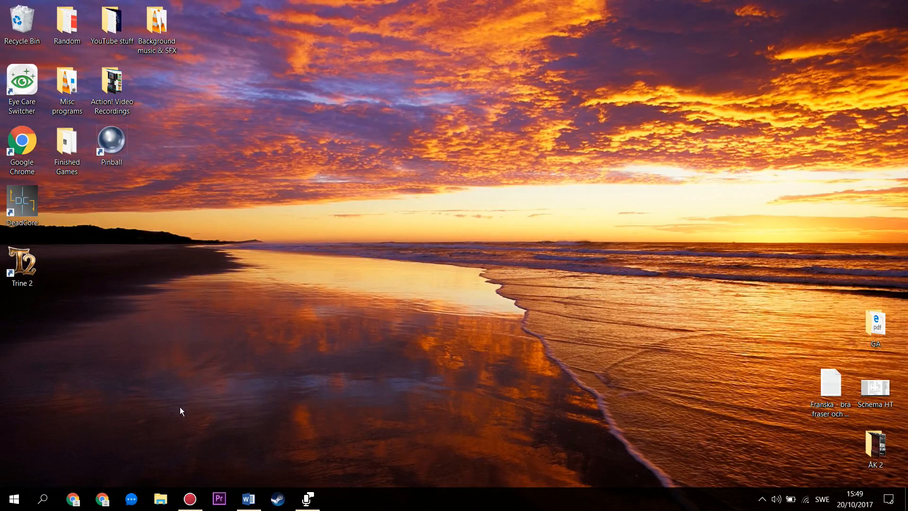